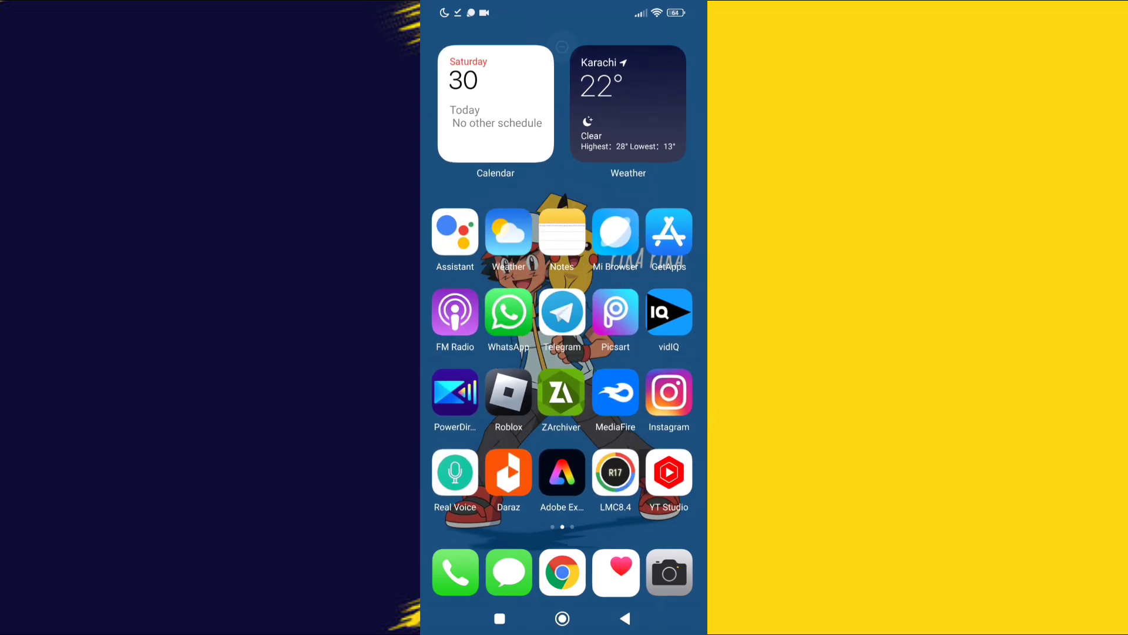
Launch ZArchiver from the home screen and start the Game Mode app from storage.
{"action": "left_click", "coordinate": [561, 393]}
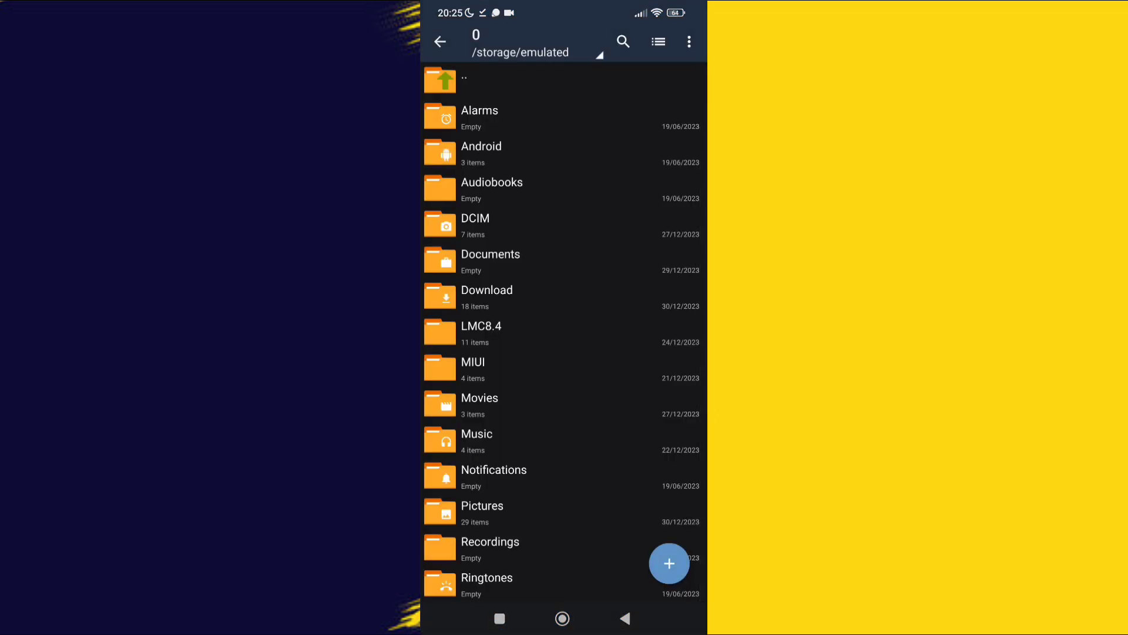
{"action": "left_click", "coordinate": [487, 295]}
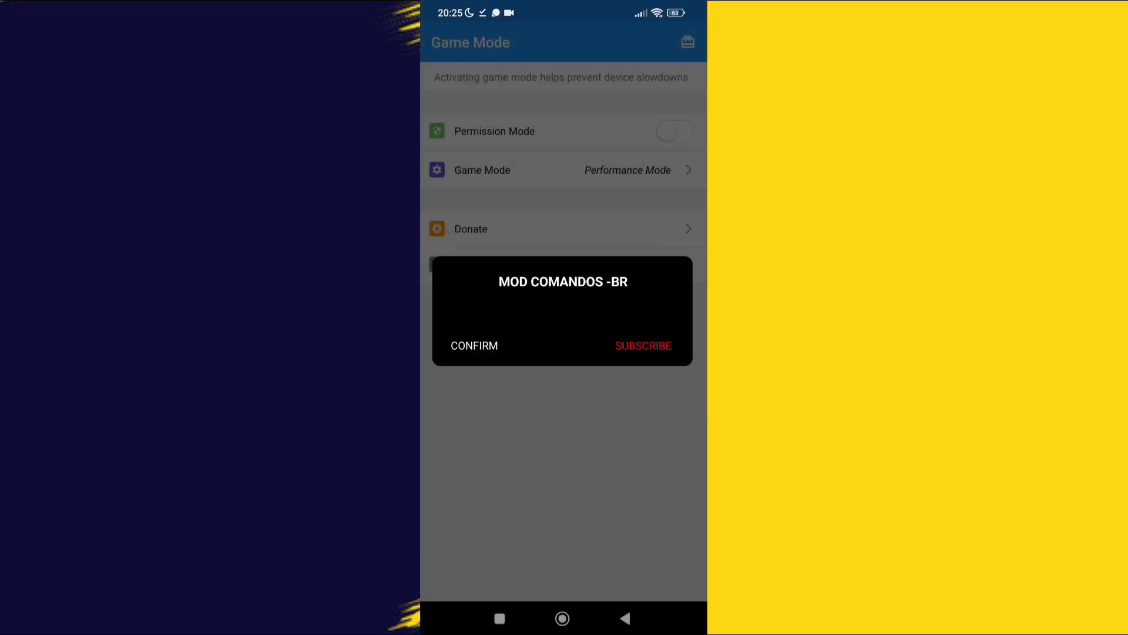
Dismiss the MOD COMANDOS -BR notice, enable Permission Mode, and go to Choose Apps.
{"action": "left_click", "coordinate": [474, 345]}
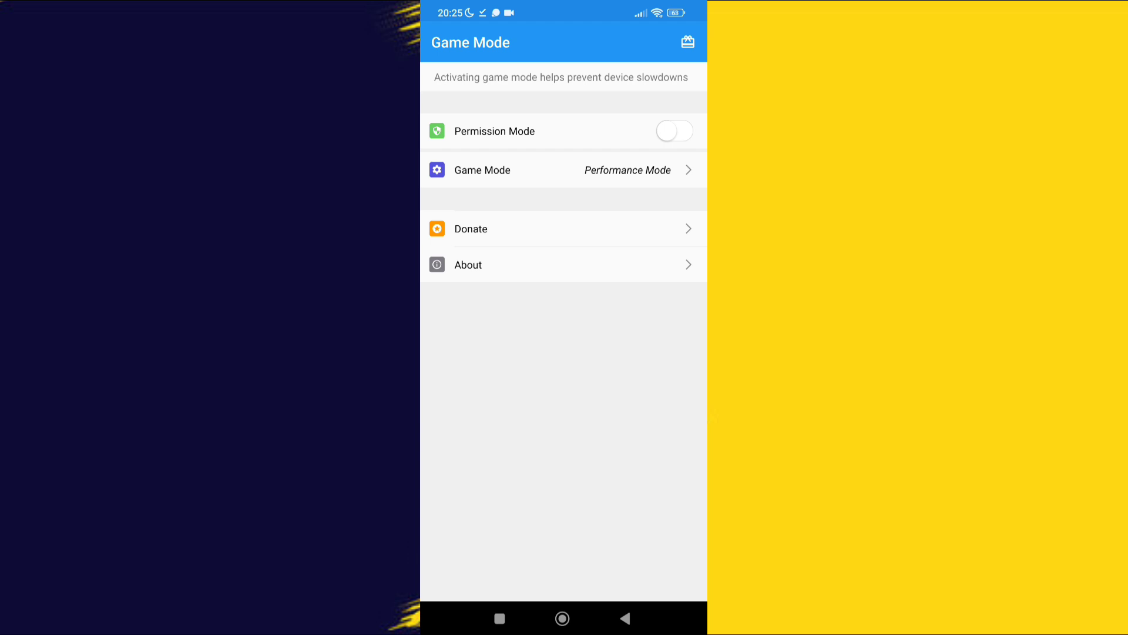
{"action": "left_click", "coordinate": [674, 131]}
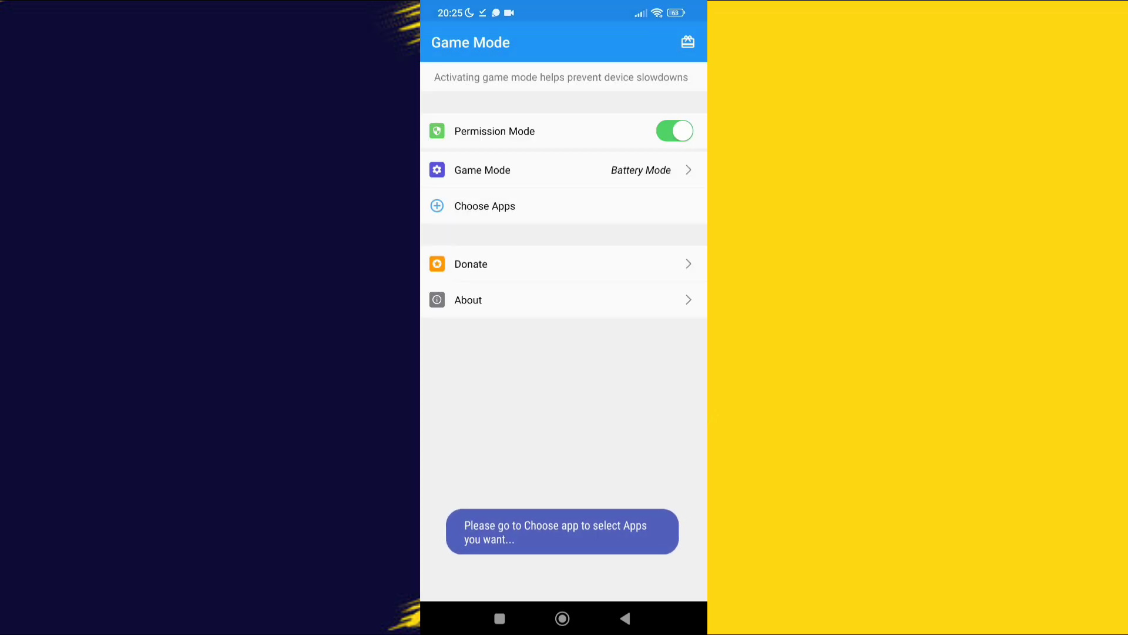
{"action": "left_click", "coordinate": [485, 206]}
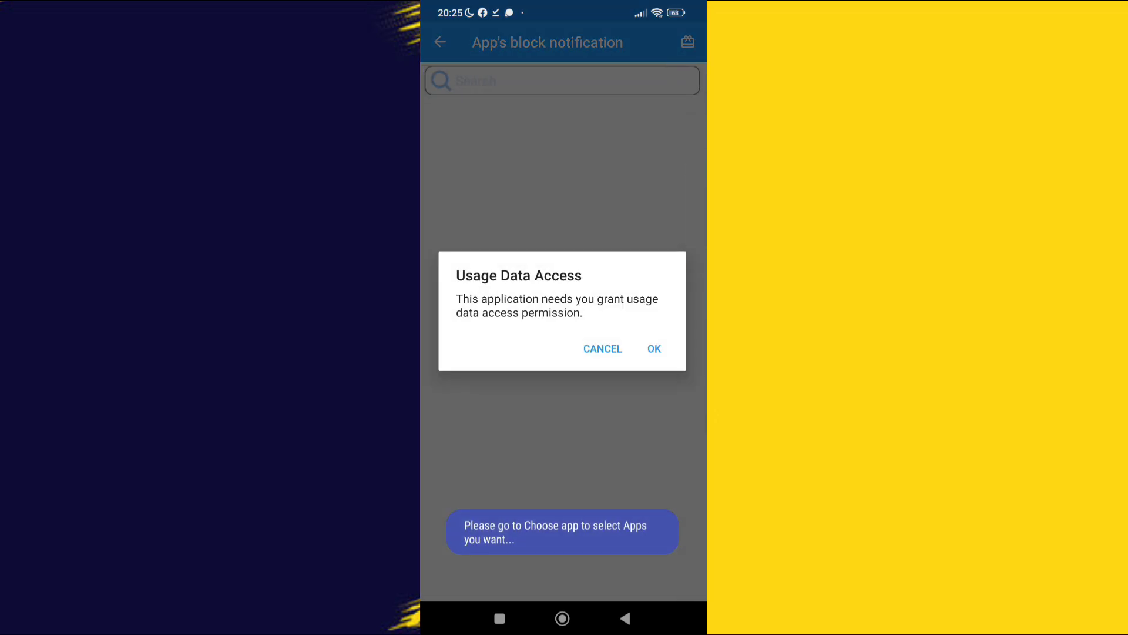
Permit Game Mode usage access, accepting the risk warning, then toggle Call of Duty to block it.
{"action": "left_click", "coordinate": [652, 349]}
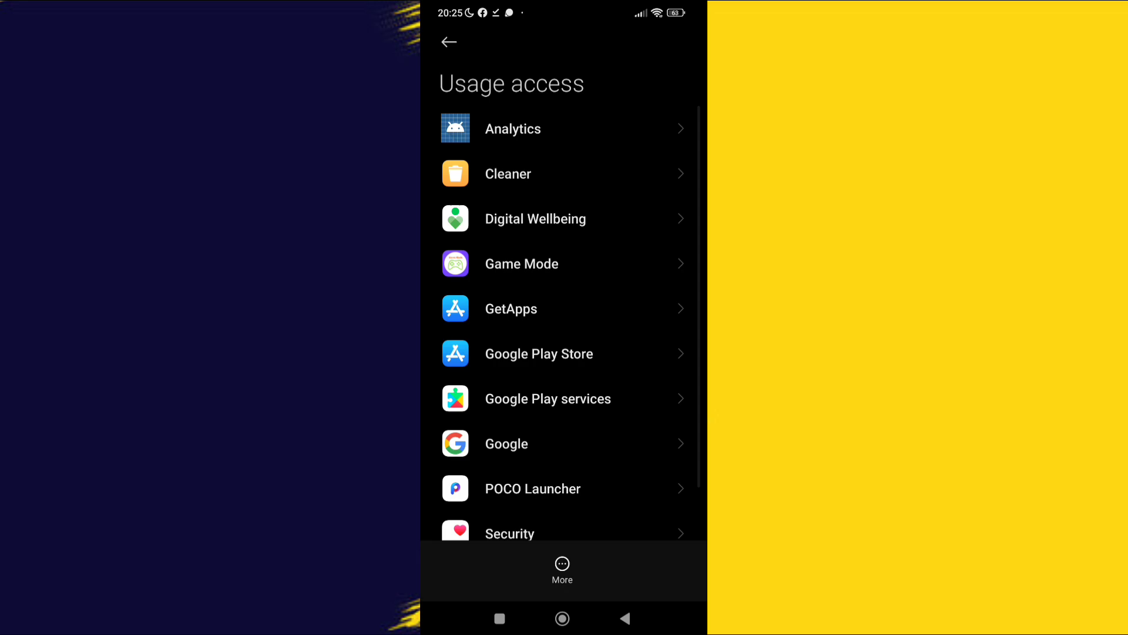
{"action": "left_click", "coordinate": [512, 128]}
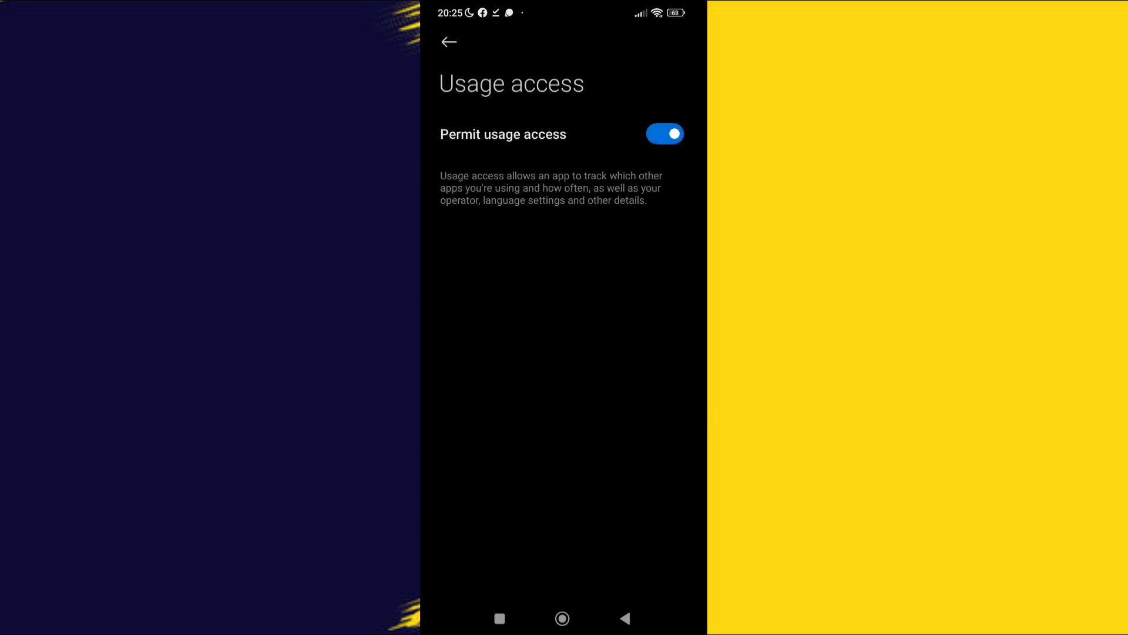
{"action": "left_click", "coordinate": [664, 134]}
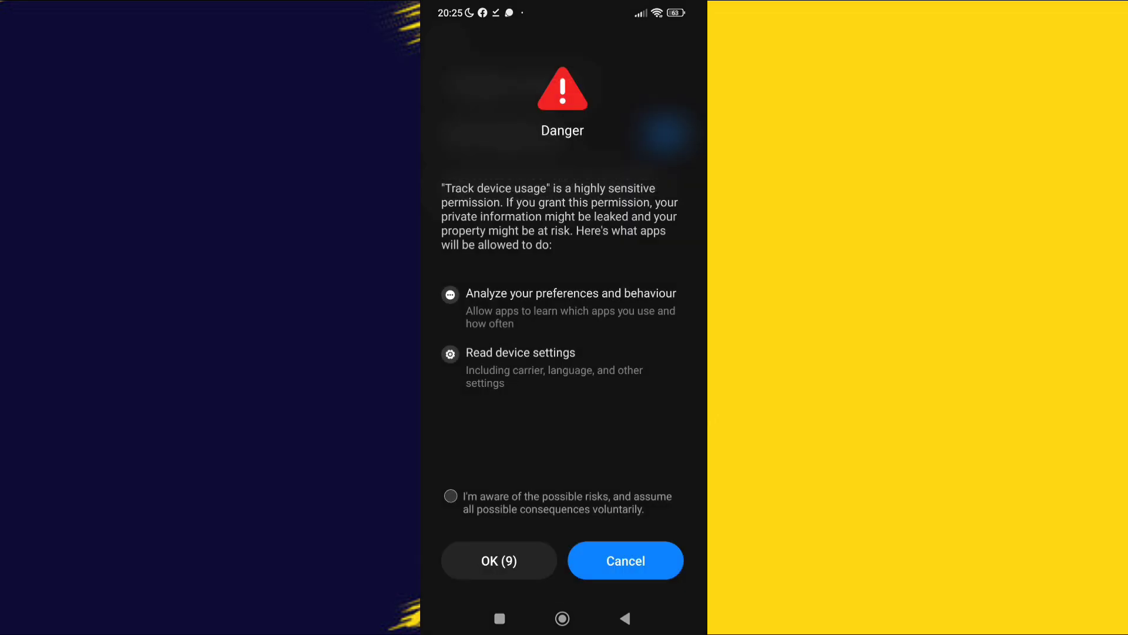
{"action": "left_click", "coordinate": [451, 496]}
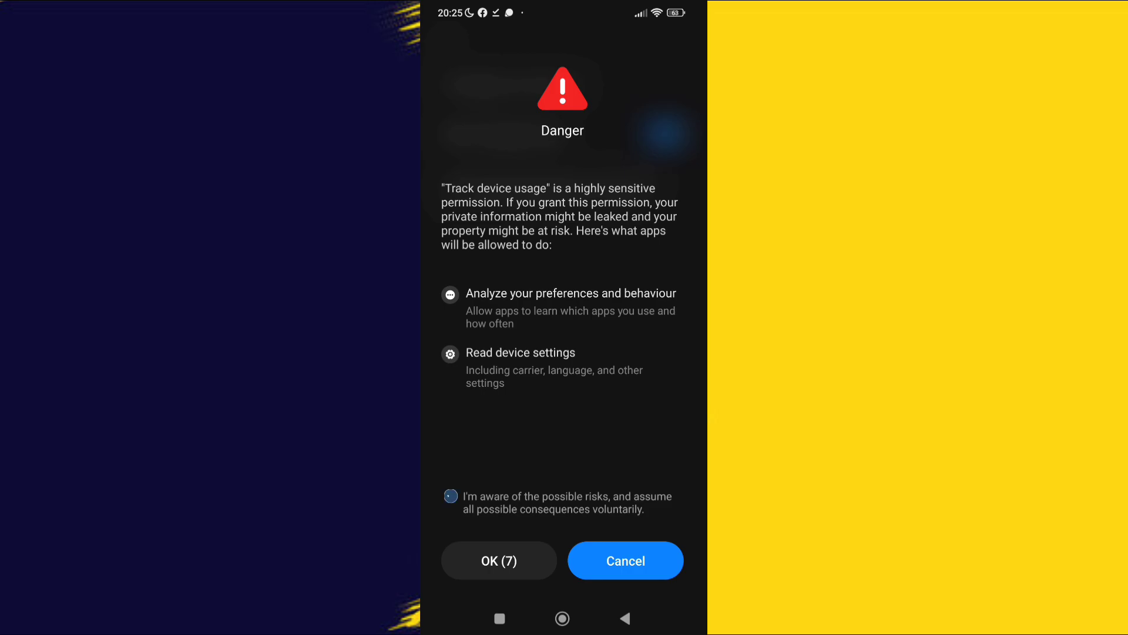
{"action": "left_click", "coordinate": [451, 496]}
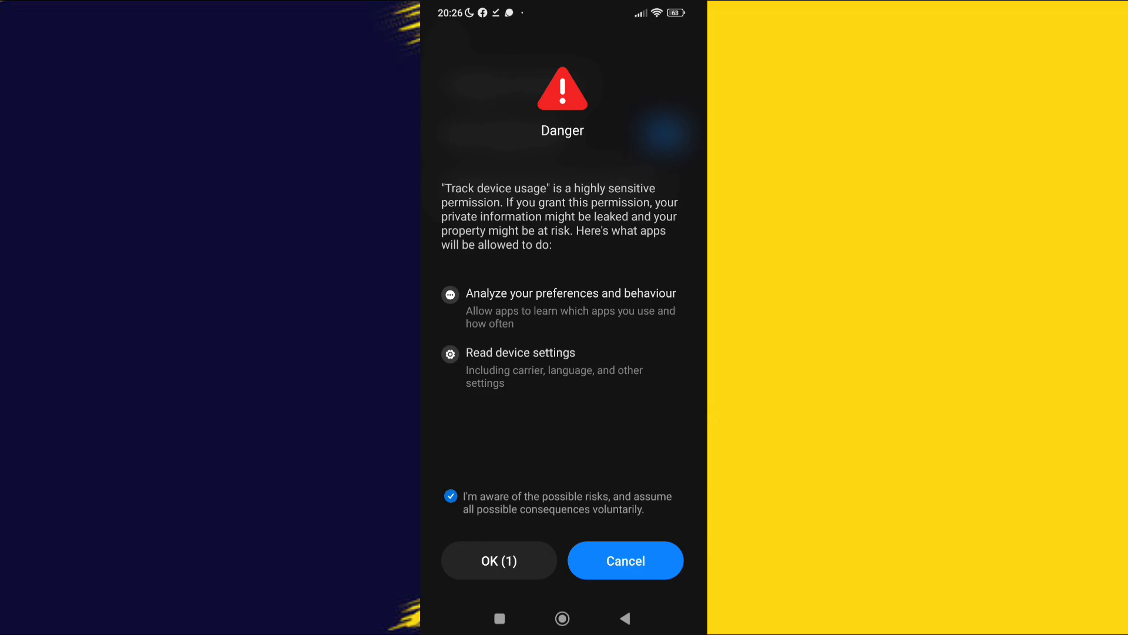
{"action": "left_click", "coordinate": [497, 560]}
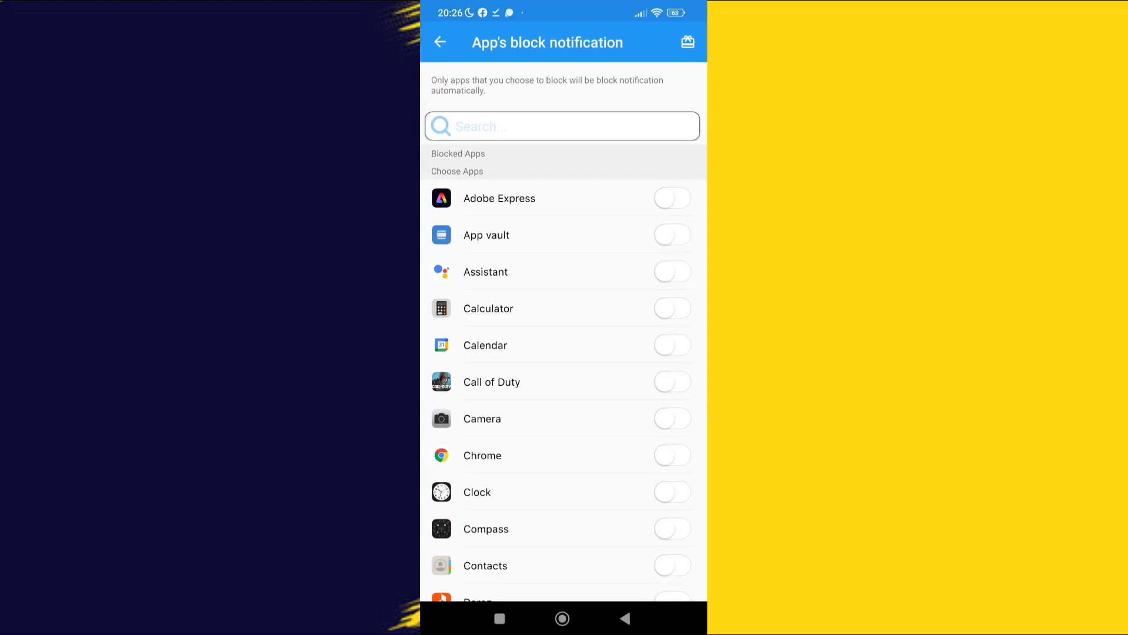
{"action": "left_click", "coordinate": [671, 382]}
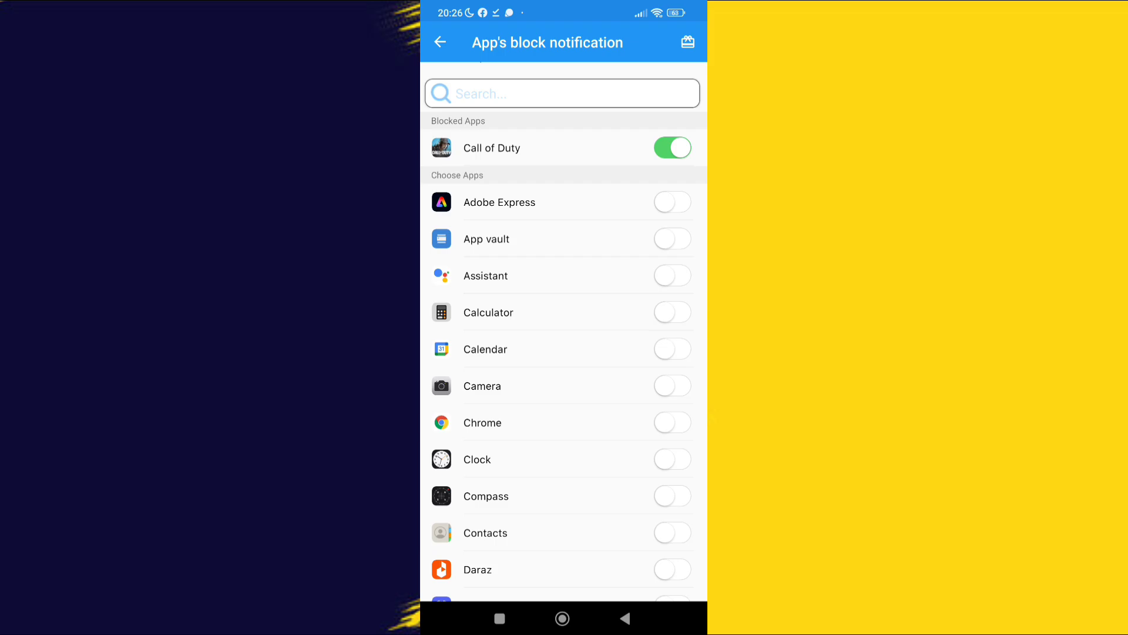